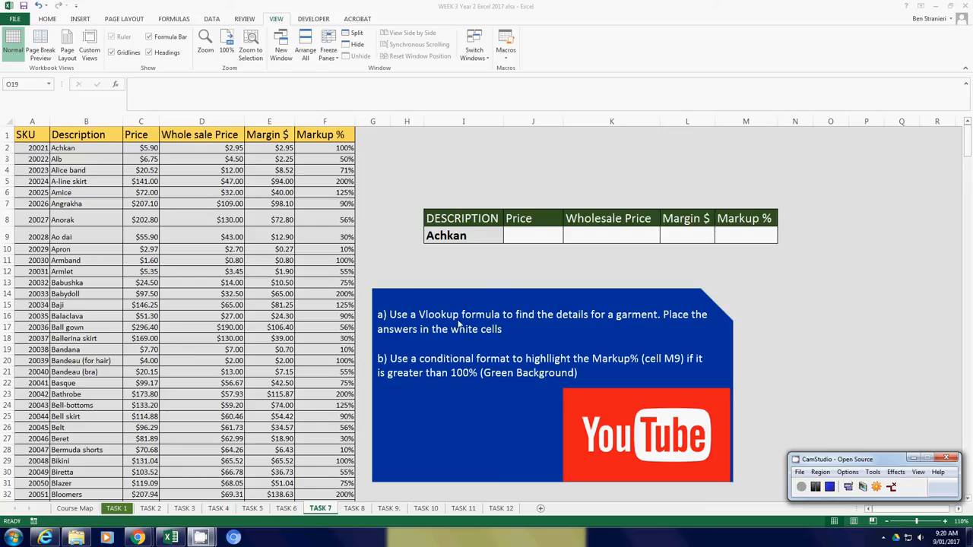
mouse_move(560, 251)
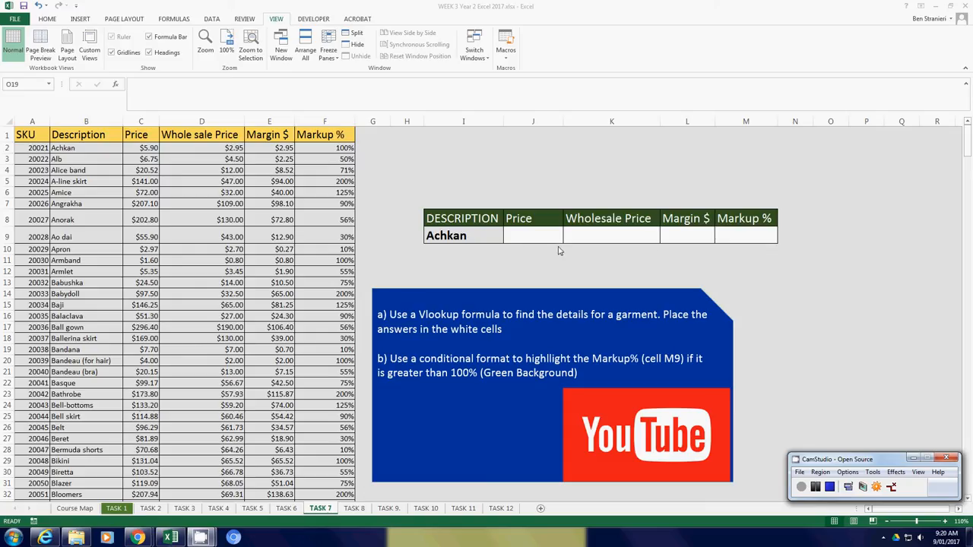
mouse_move(614, 286)
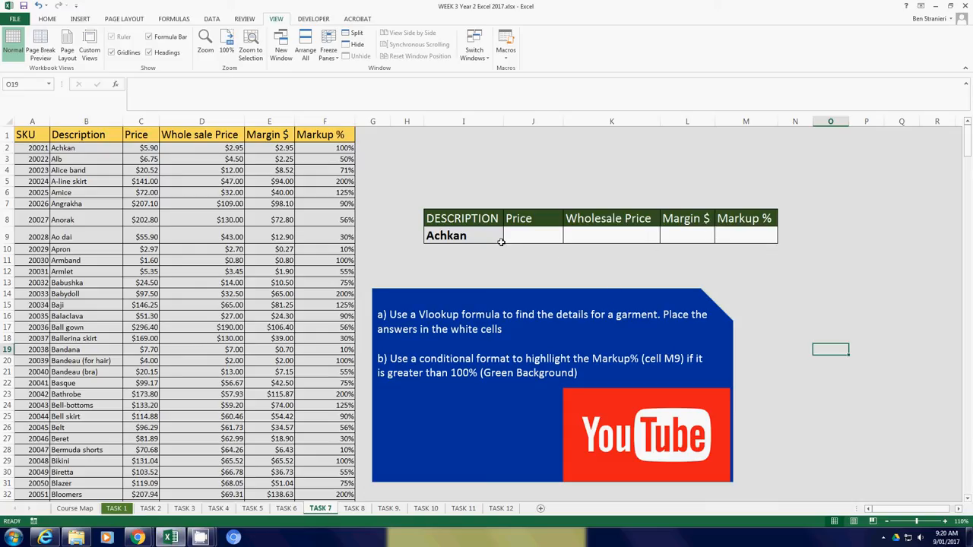
Choose Cravat in the garment description dropdown in place of Achkan
click(508, 240)
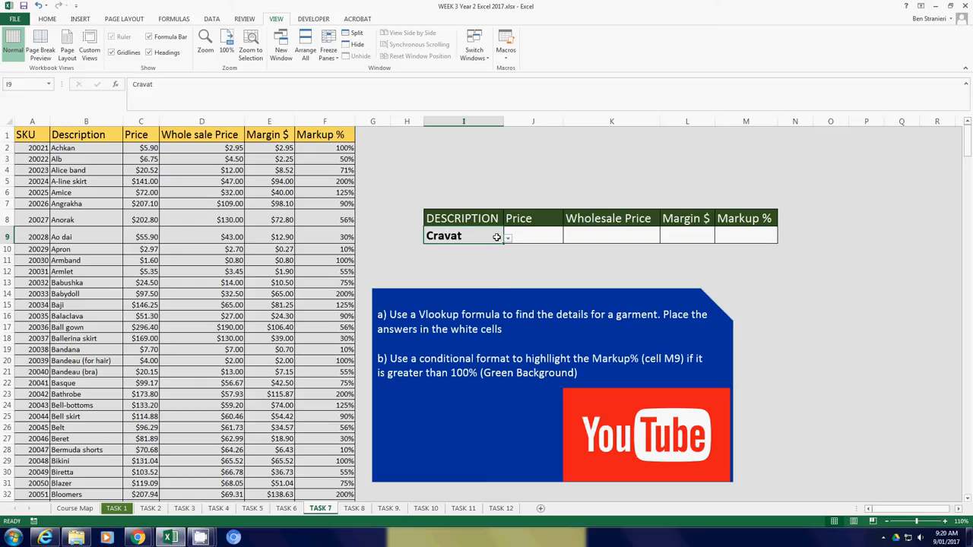
mouse_move(714, 243)
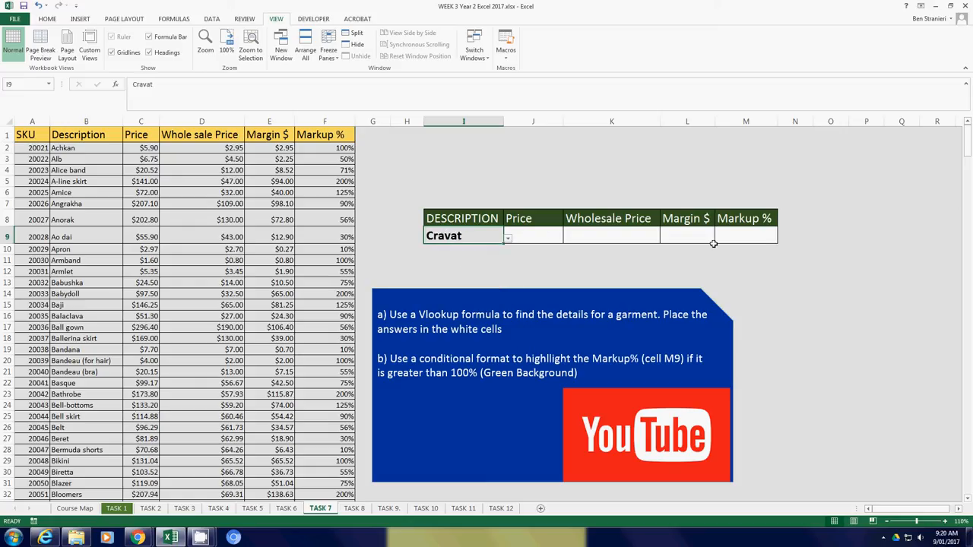
mouse_move(495, 297)
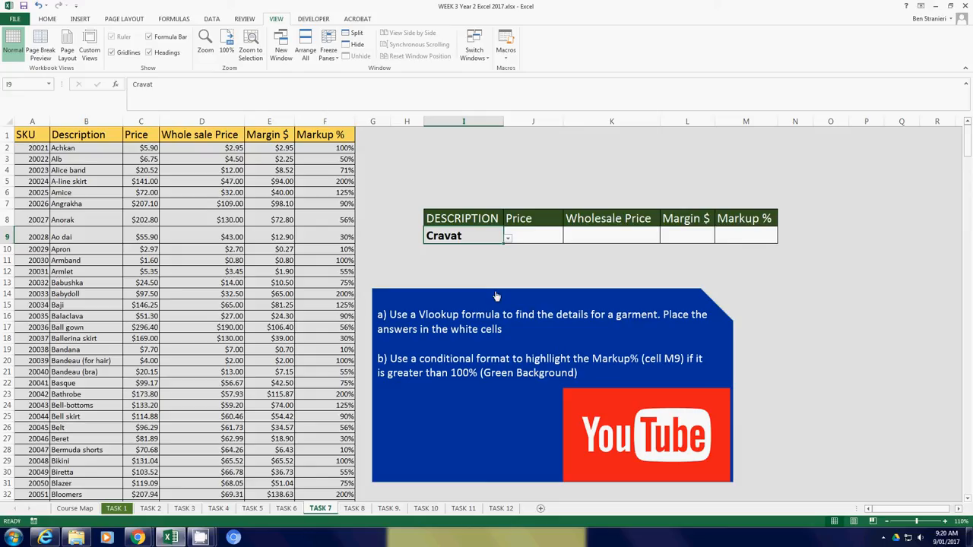
mouse_move(626, 267)
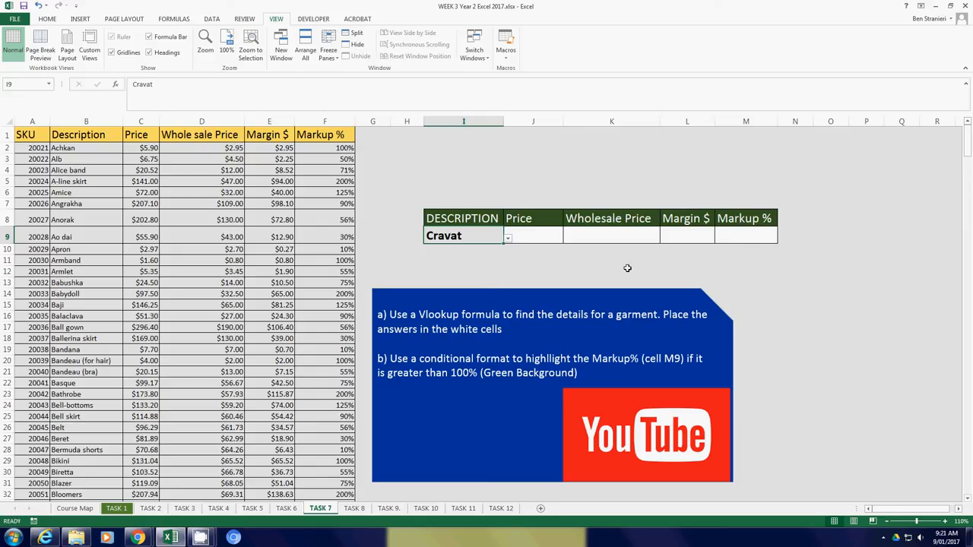
Select the garment data from SKU through Markup % and name the range 'table'
click(464, 260)
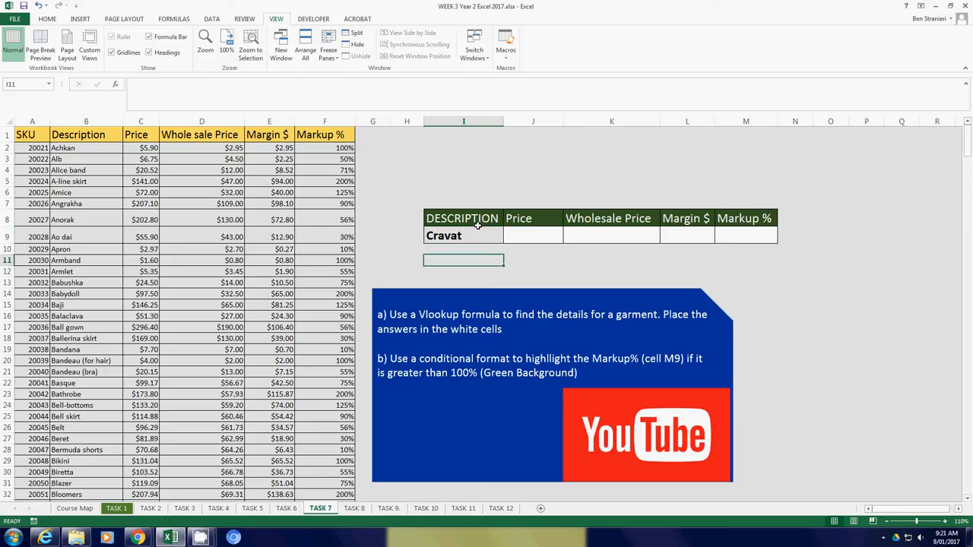
mouse_move(472, 236)
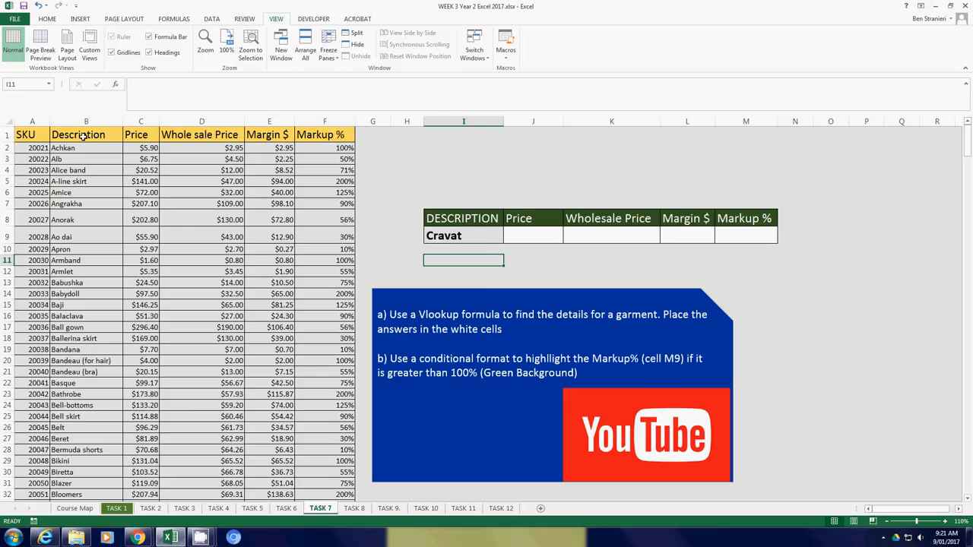
drag(85, 134, 140, 315)
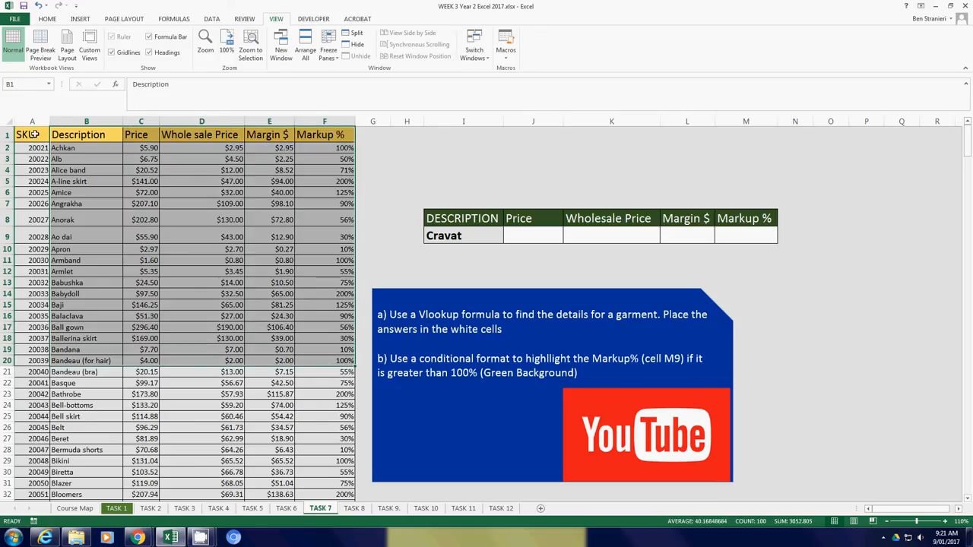
scroll(down, 3)
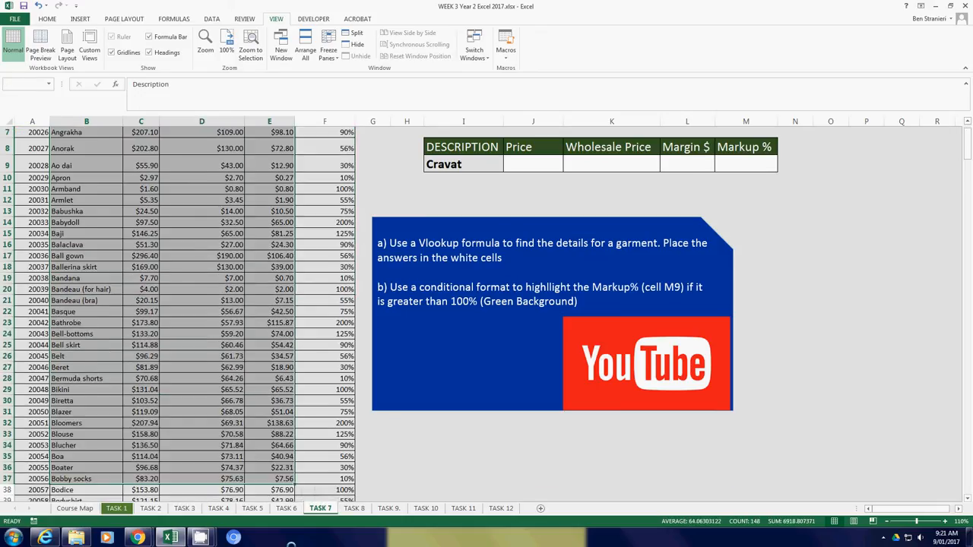
scroll(down, 3)
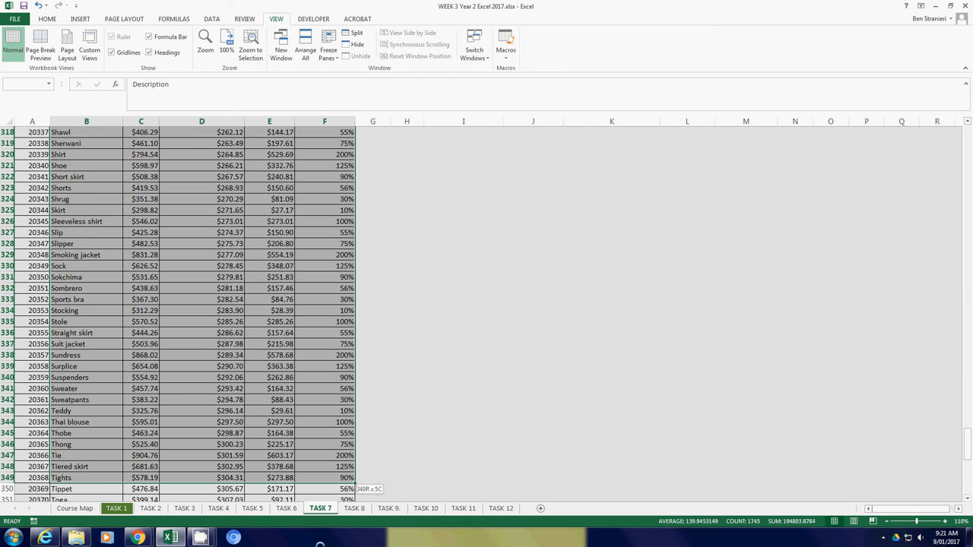
scroll(down, 3)
text(table)
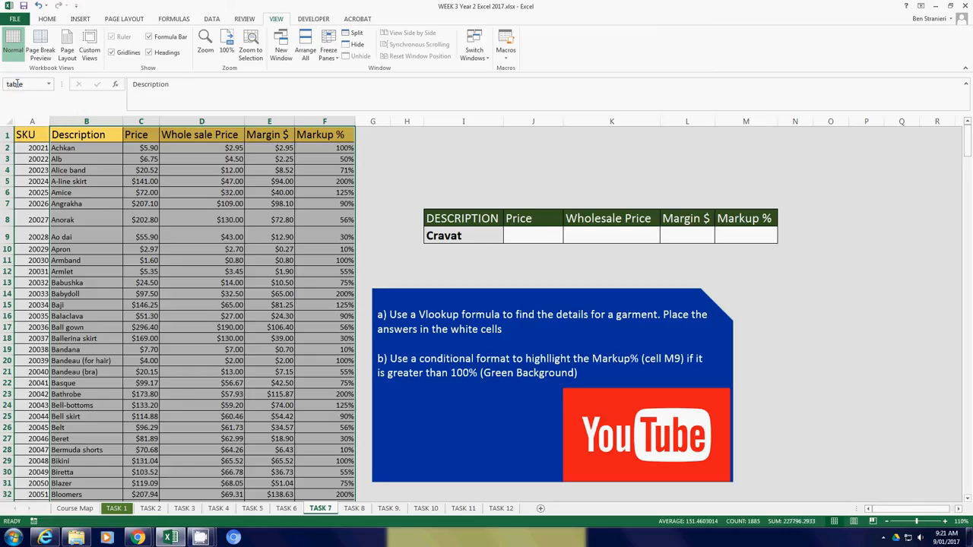
mouse_move(524, 276)
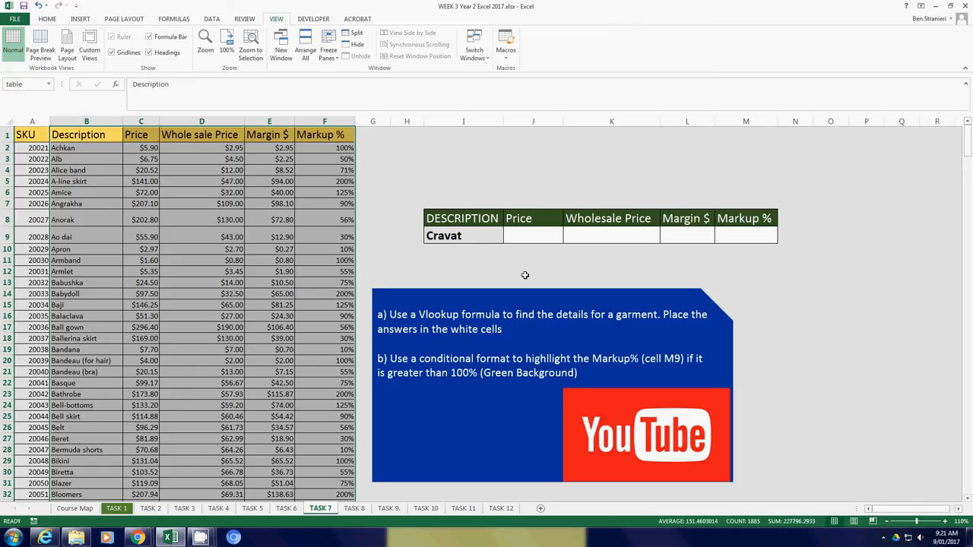
Enter =vlookup(I9,table,2,0) in Price cell J9, looking up the description in the named range with exact match
click(532, 236)
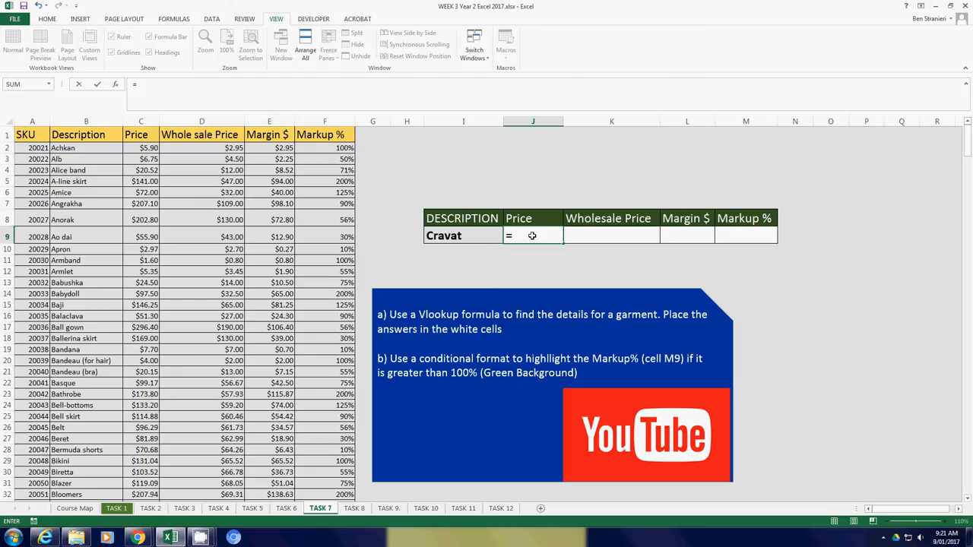
text(vlooku)
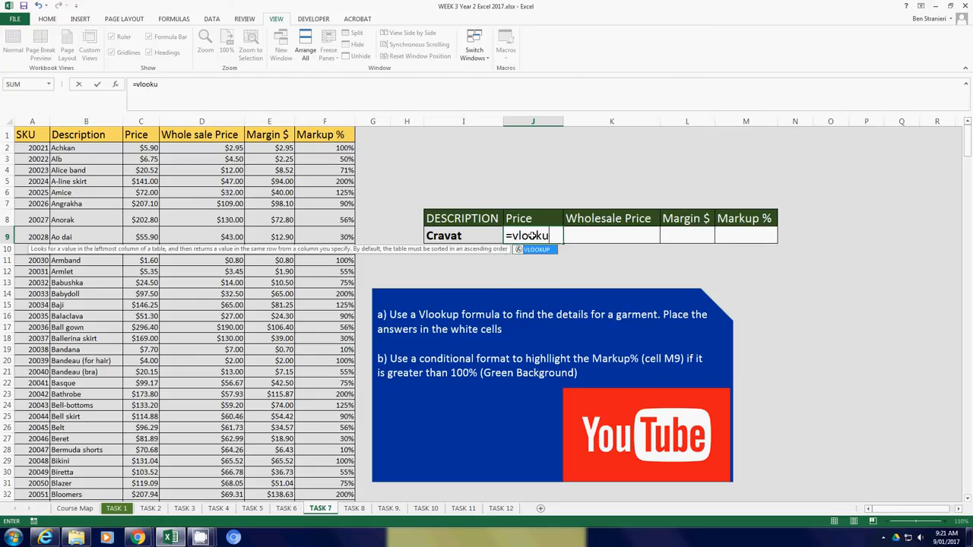
text((I9)
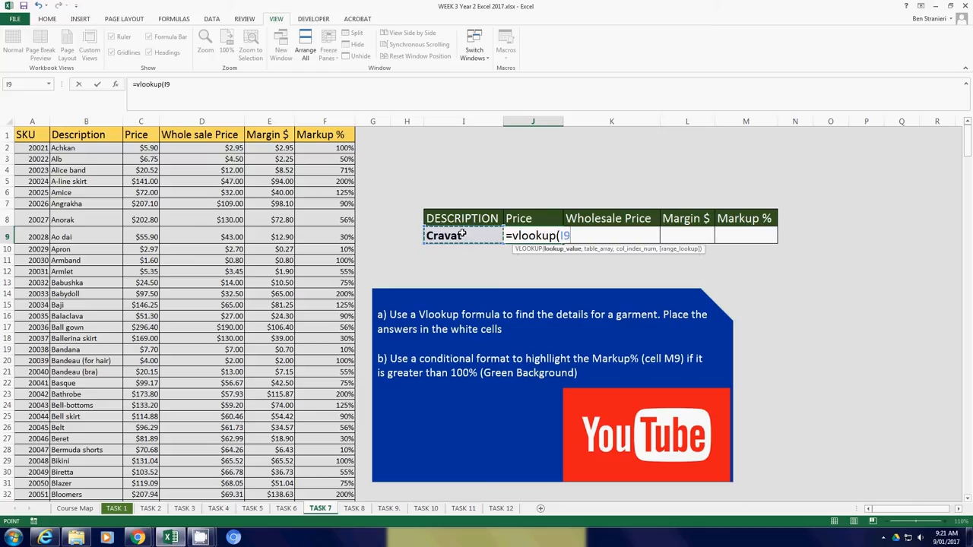
text(,)
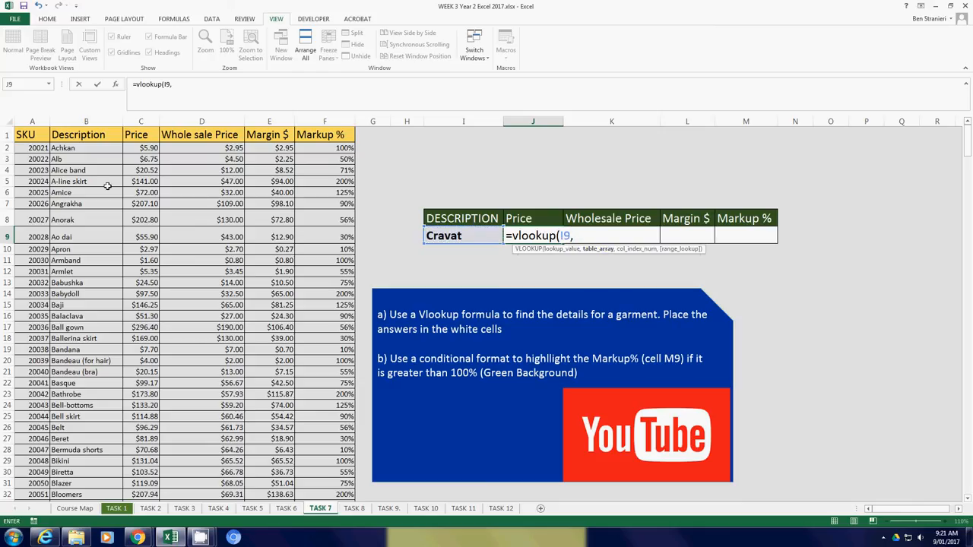
text(tab)
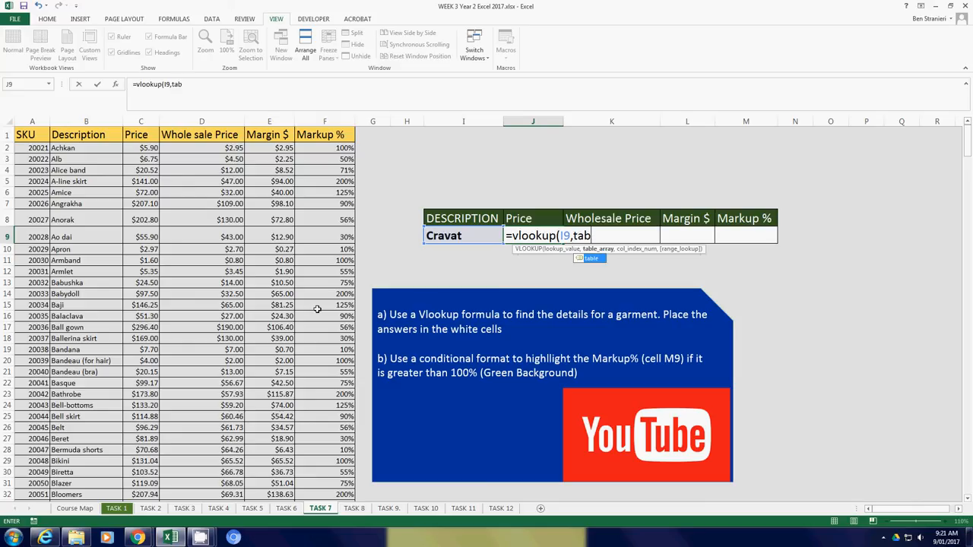
text(le,)
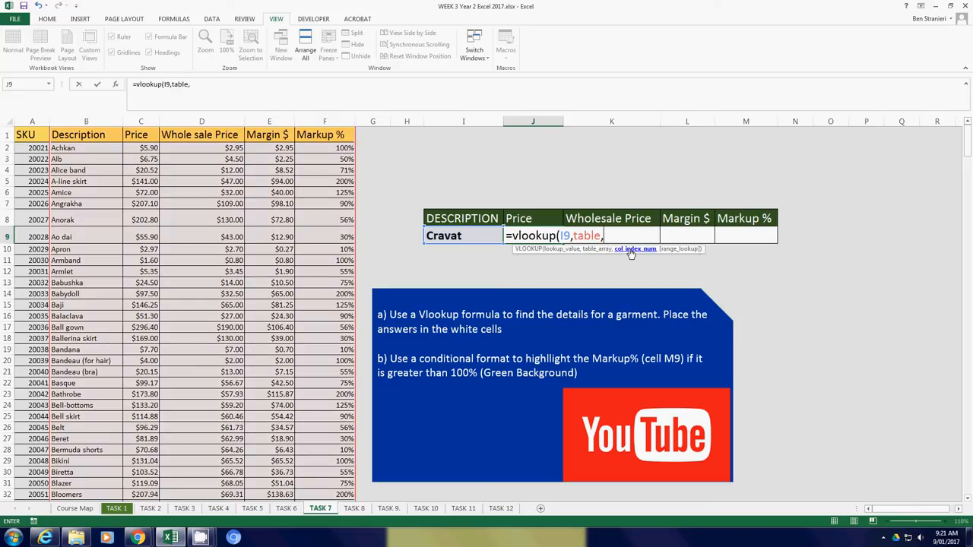
mouse_move(546, 255)
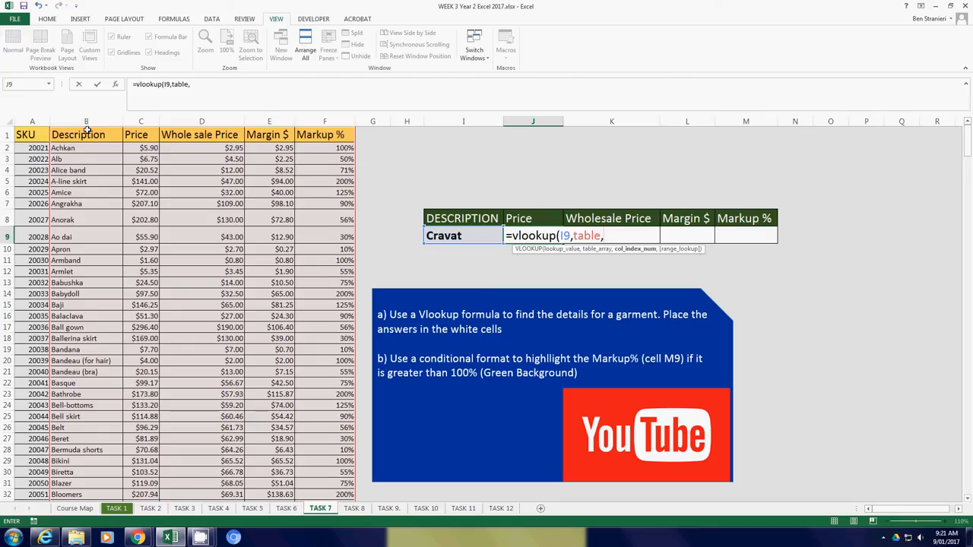
text(2)
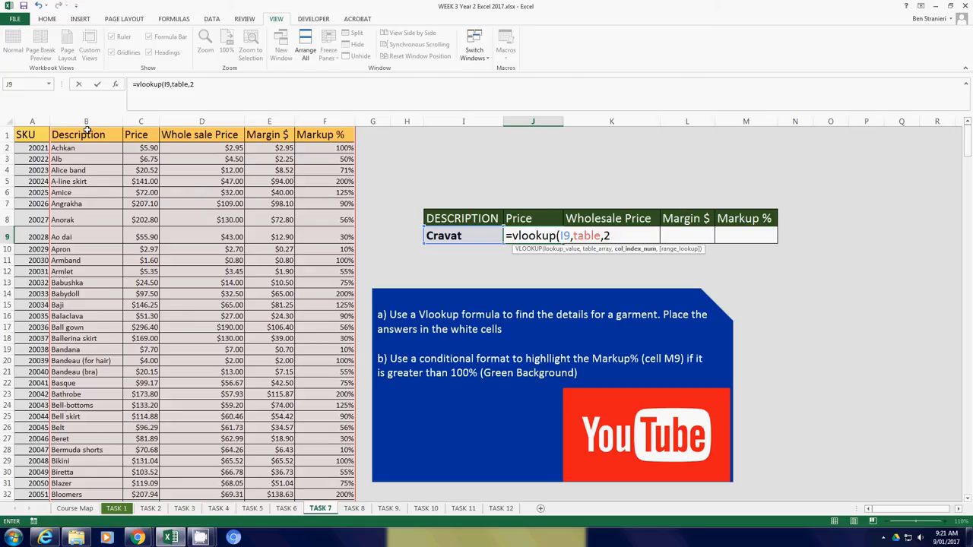
mouse_move(244, 143)
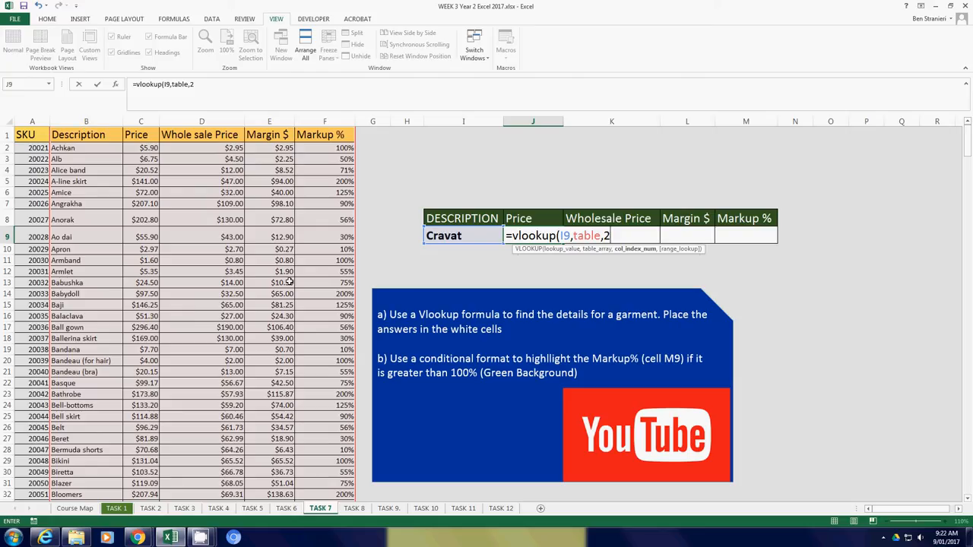
text(,)
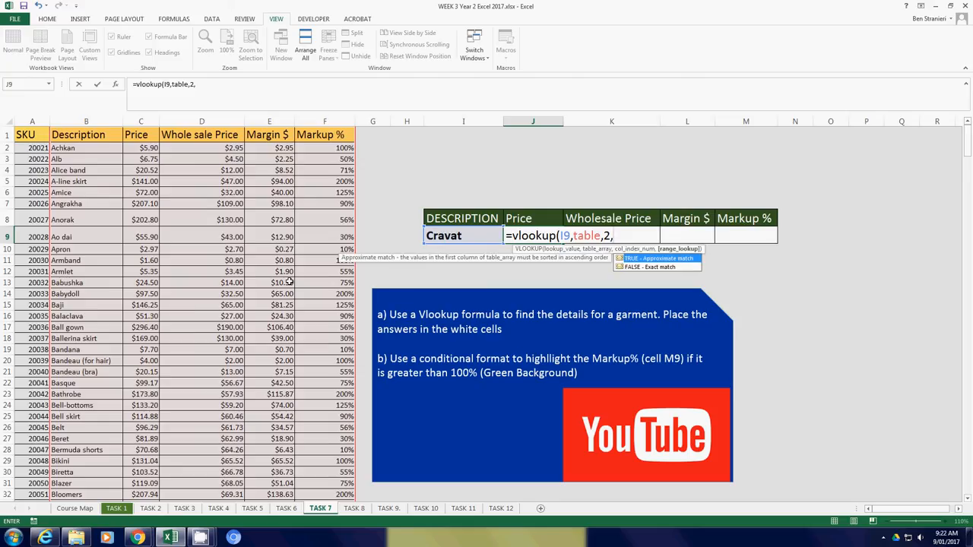
text(0)
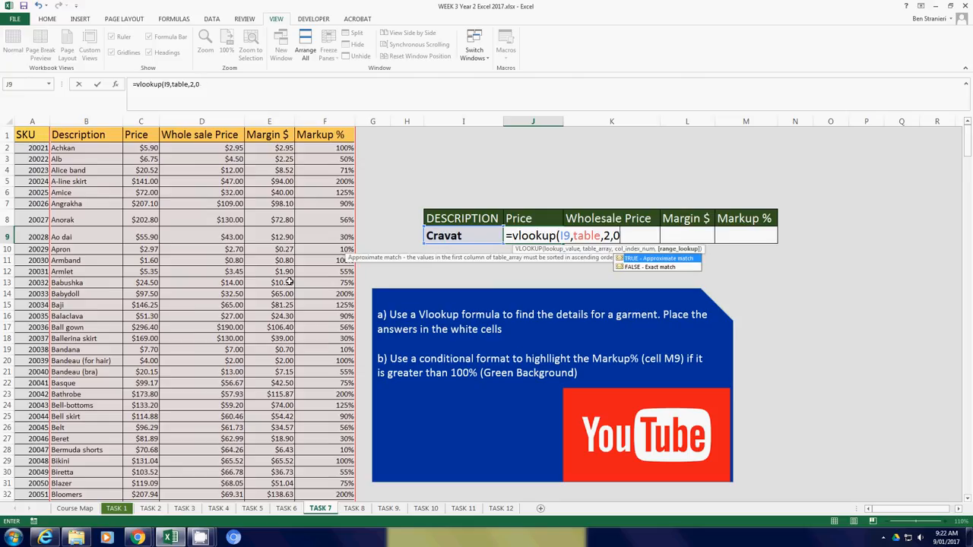
text(tr)
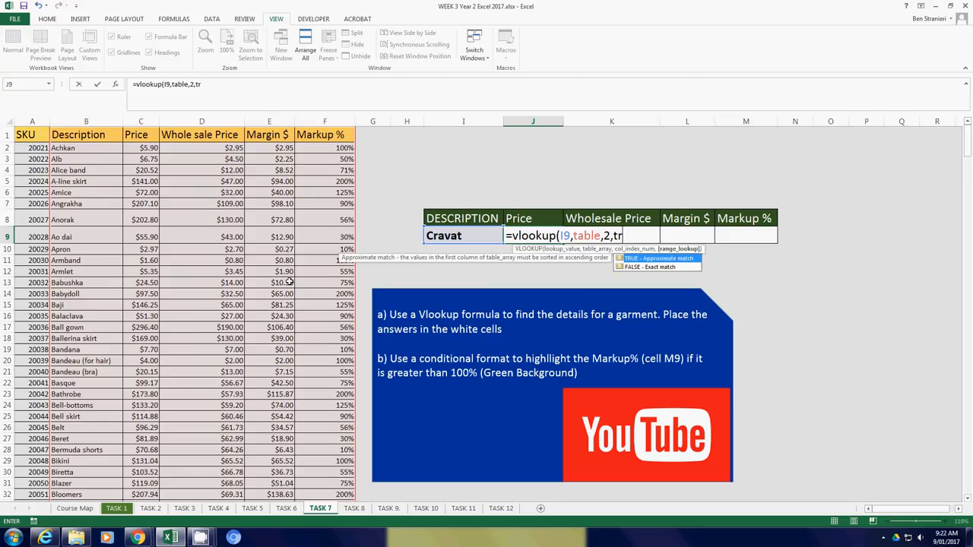
text(u)
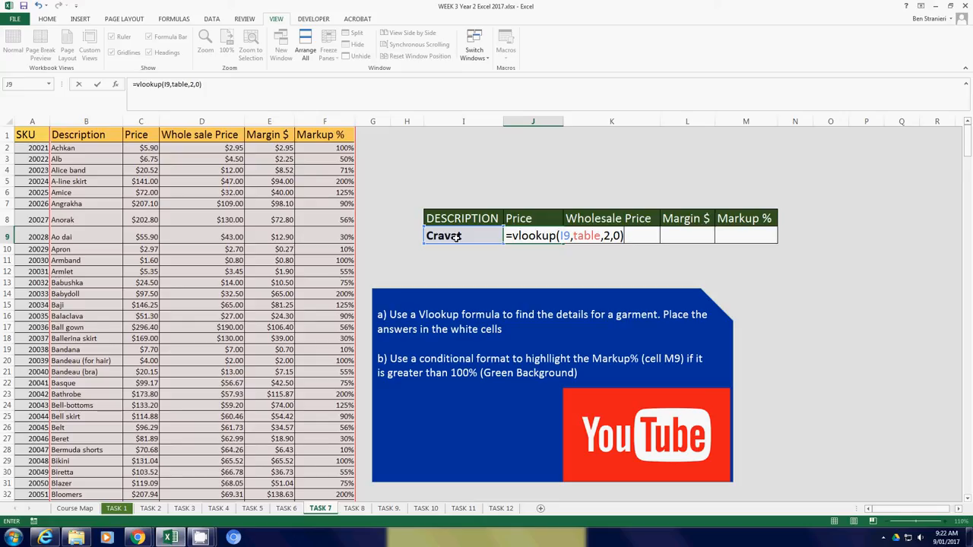
Commit the VLOOKUP so the Price cell returns 220.8784 for Cravat, checking against the garment list
key(Return)
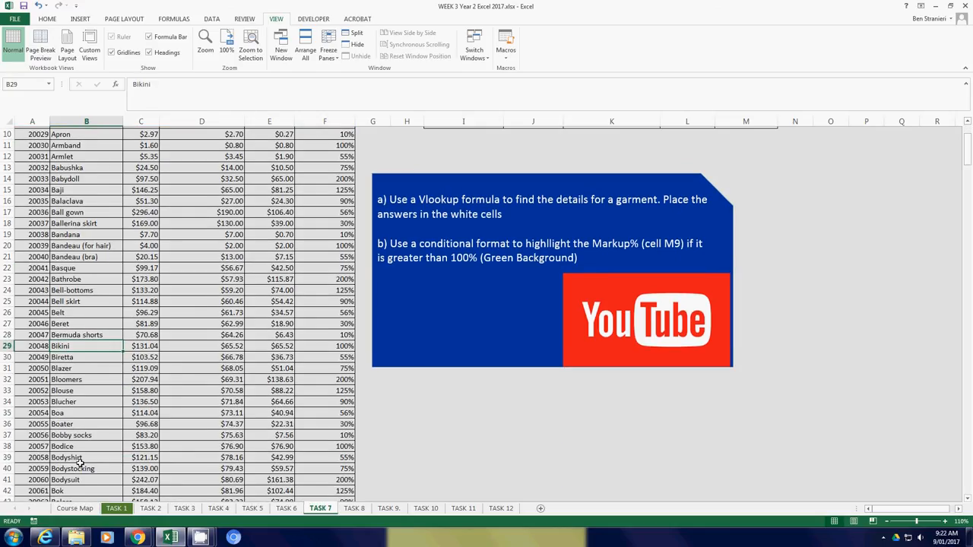
scroll(down, 3)
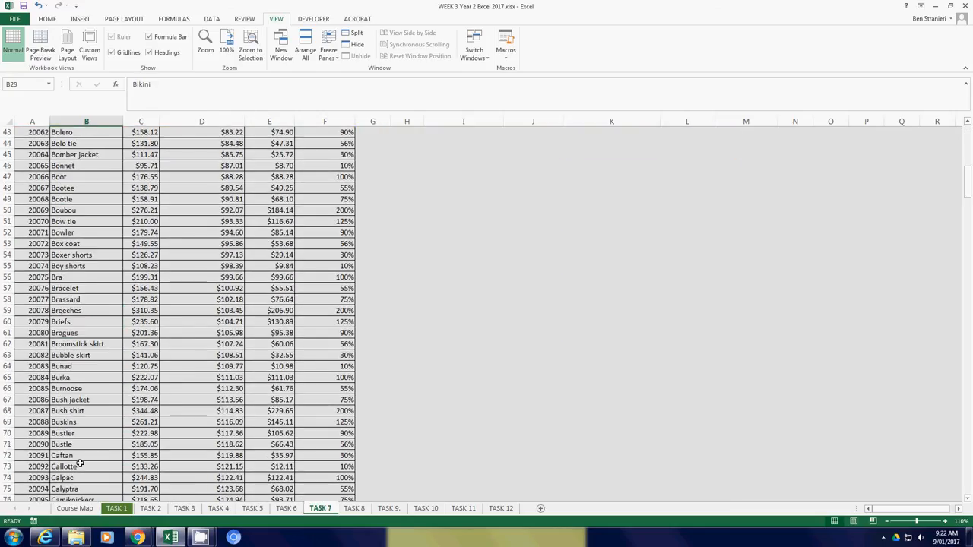
scroll(down, 3)
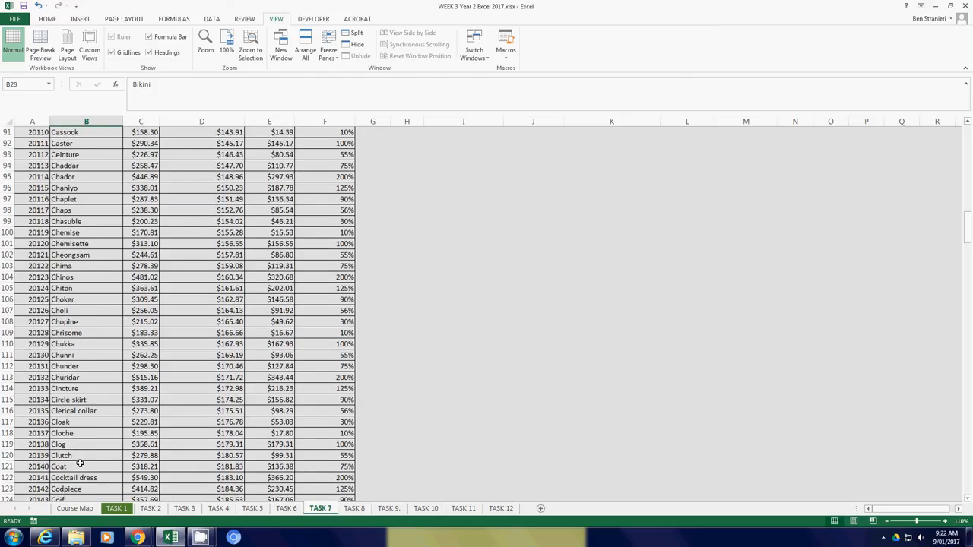
scroll(down, 3)
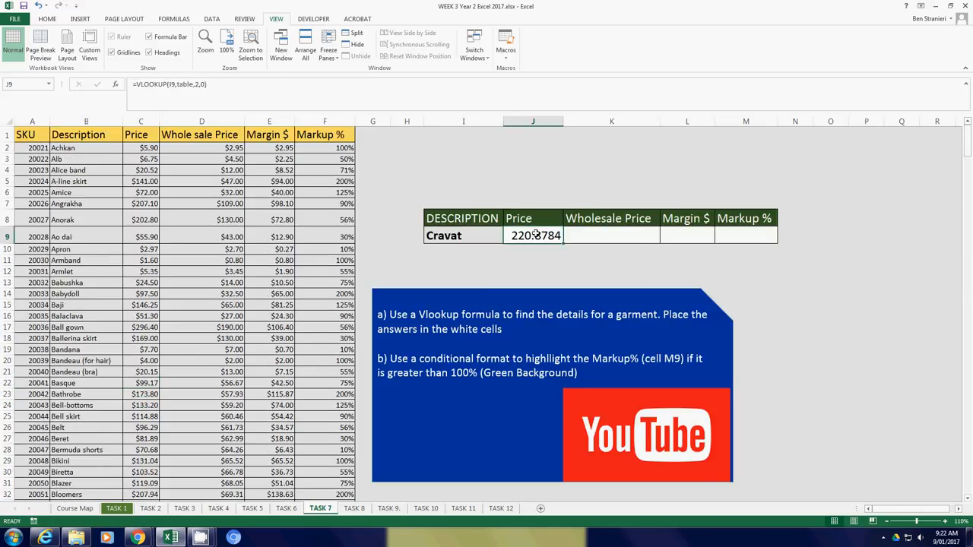
Format the looked-up price as Currency via Format Cells so it shows $220.88
key(ctrl+1)
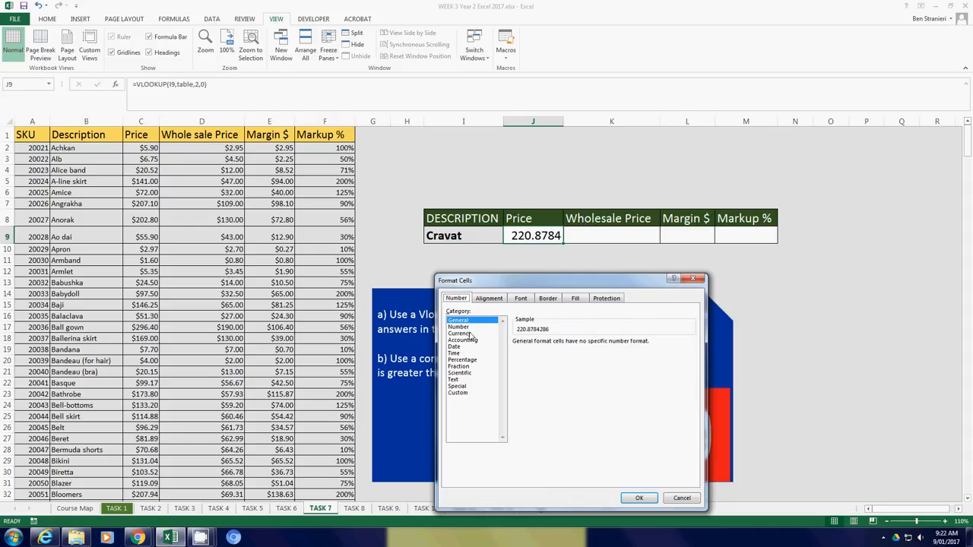
click(638, 498)
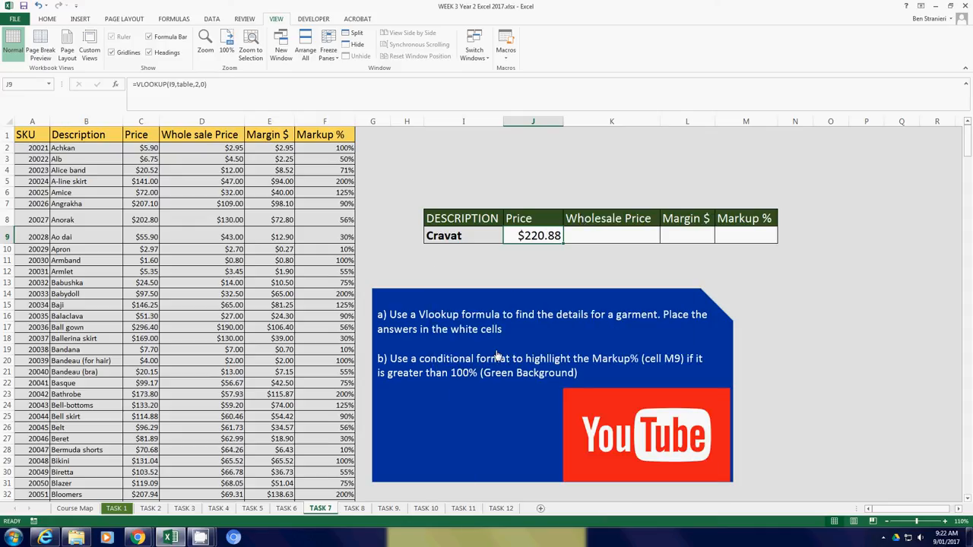
click(508, 238)
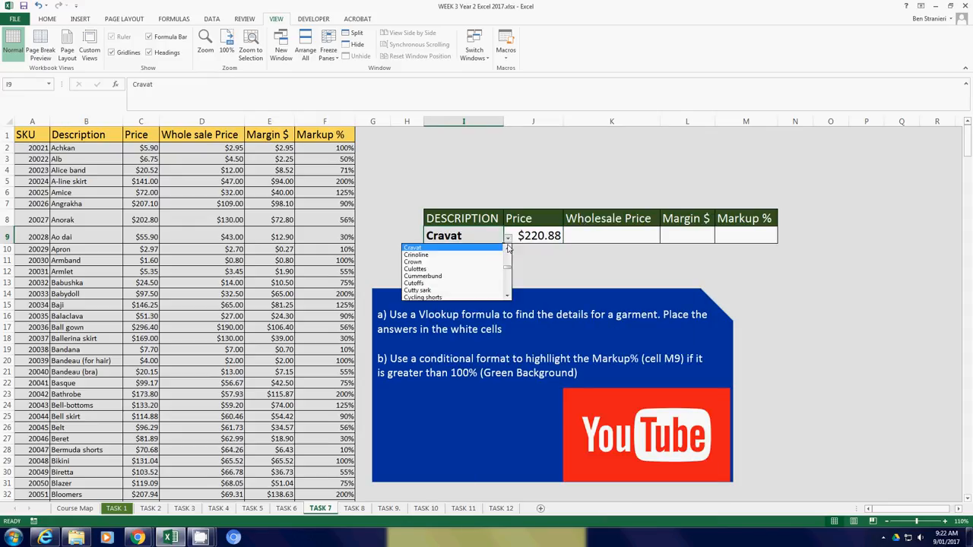